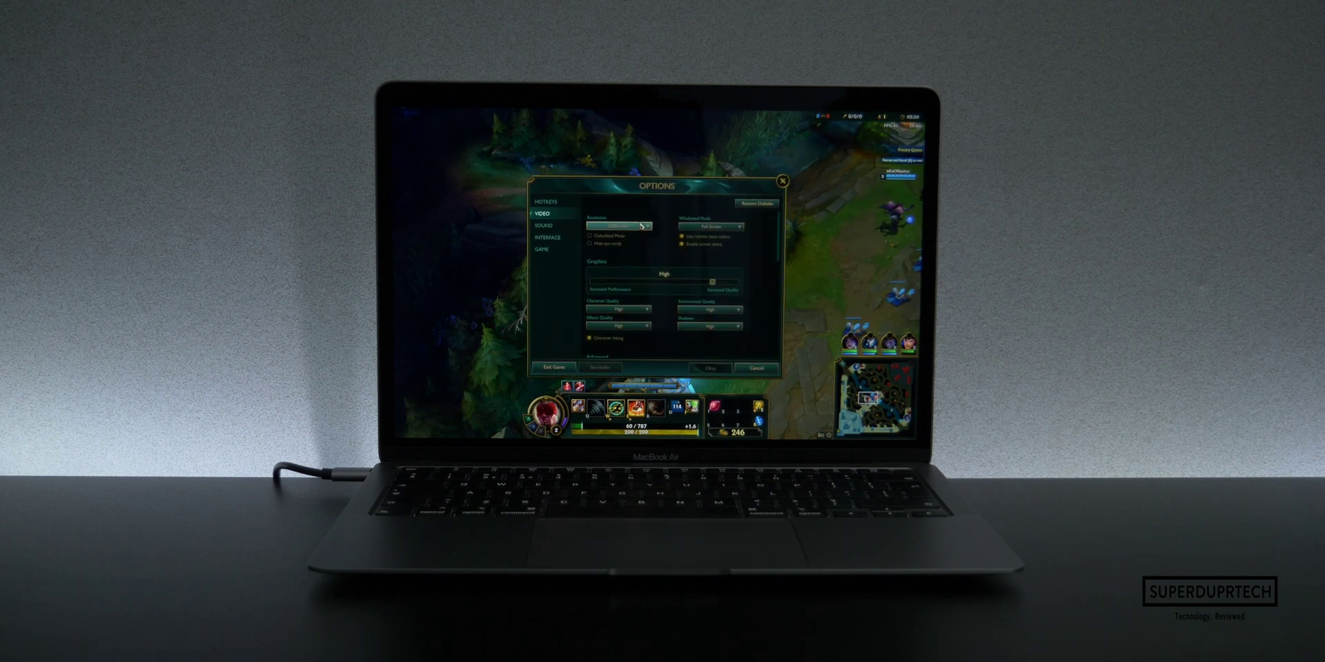
Change the fullscreen resolution in Video options and confirm the Apply Video Settings prompt
click(619, 226)
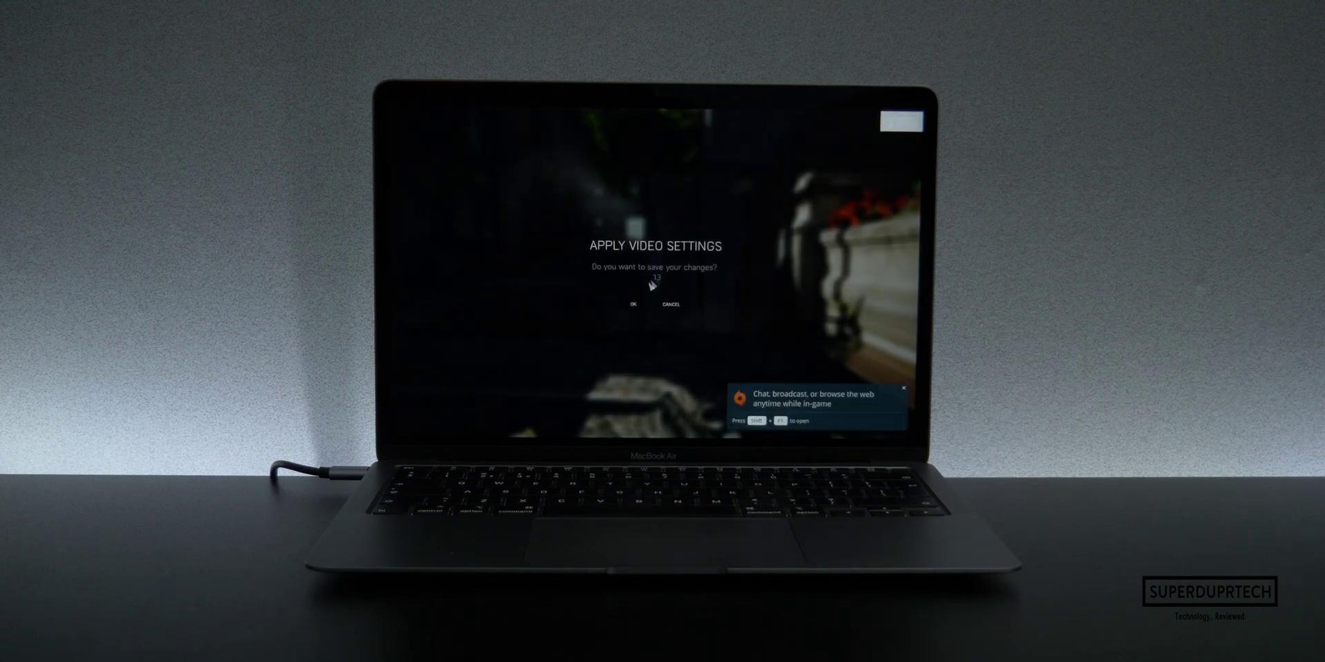
click(633, 304)
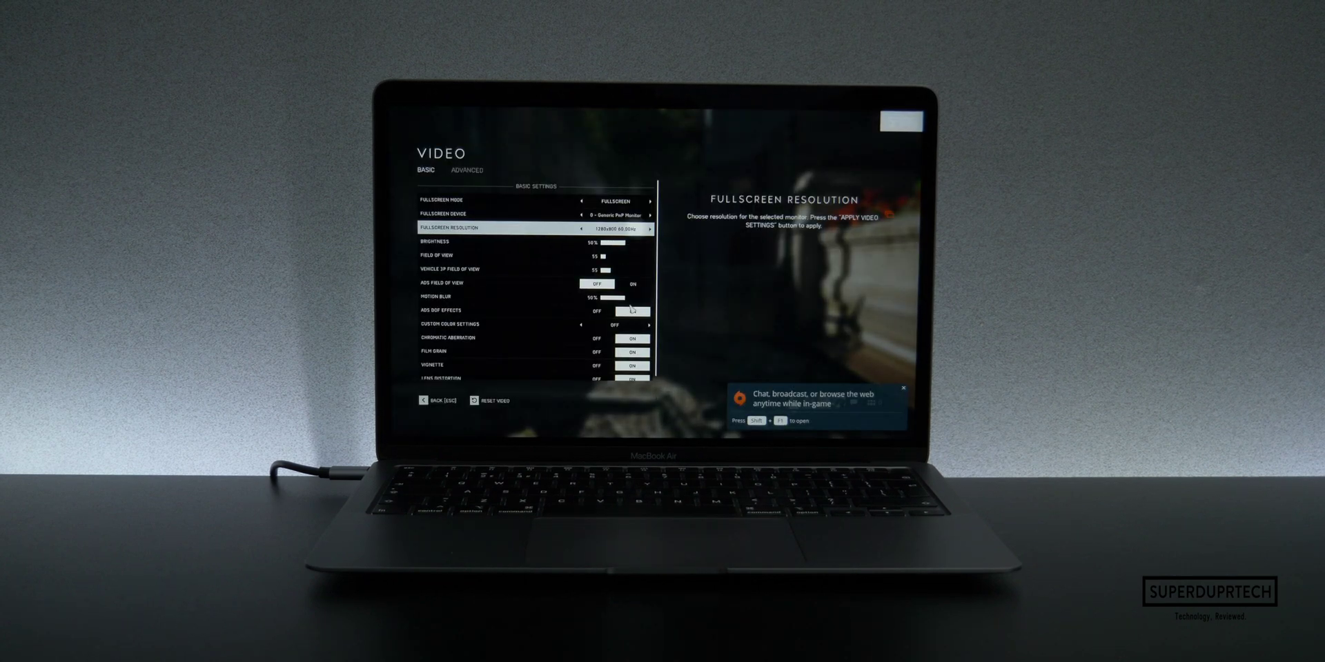